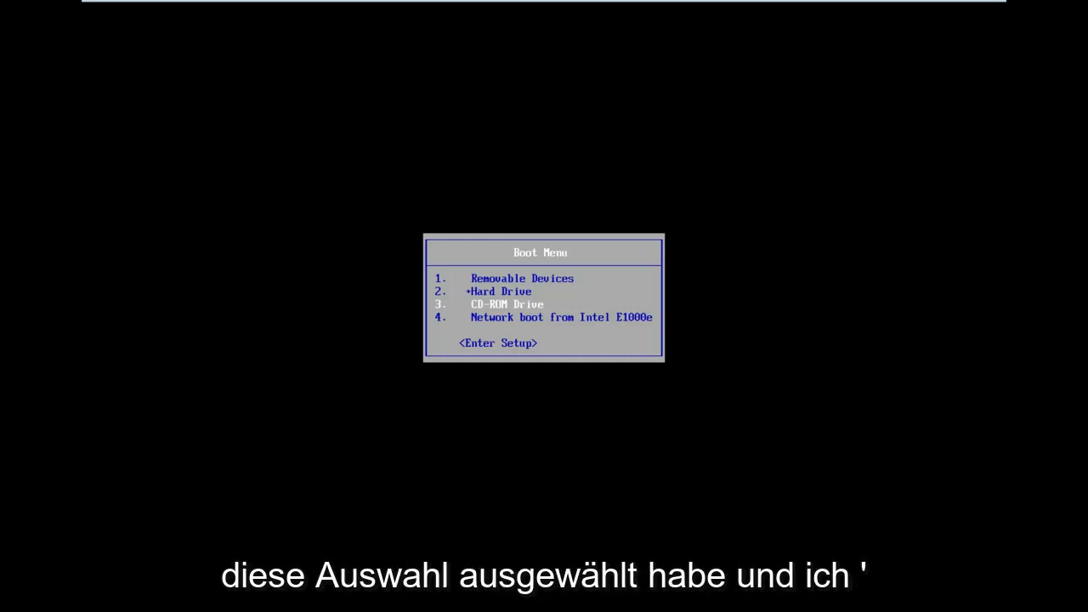
Boot the computer from the CD-ROM drive so Windows Setup loads
key(enter)
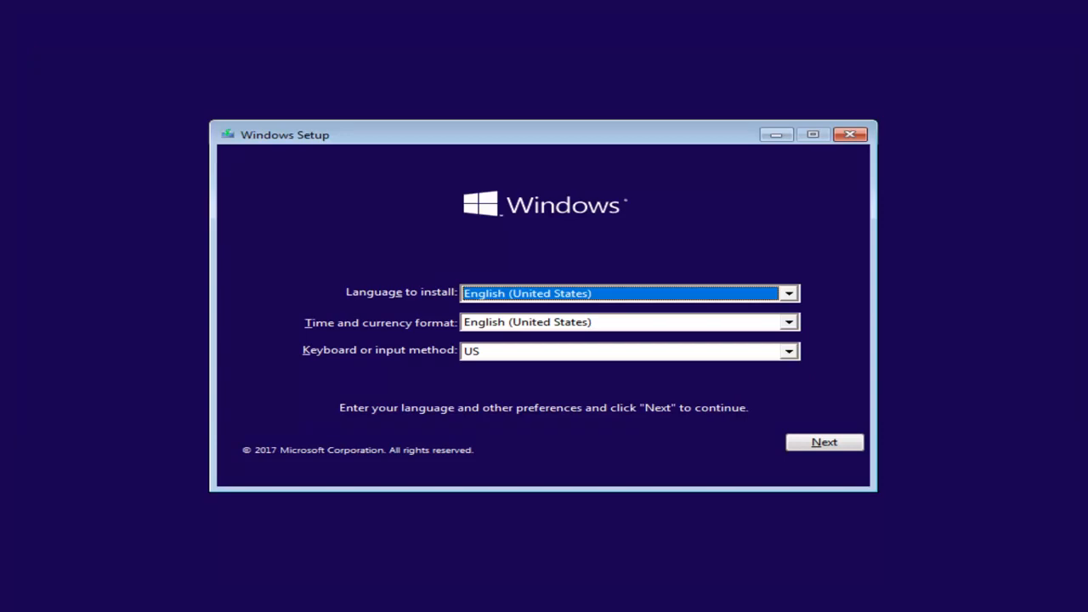
mouse_move(641, 255)
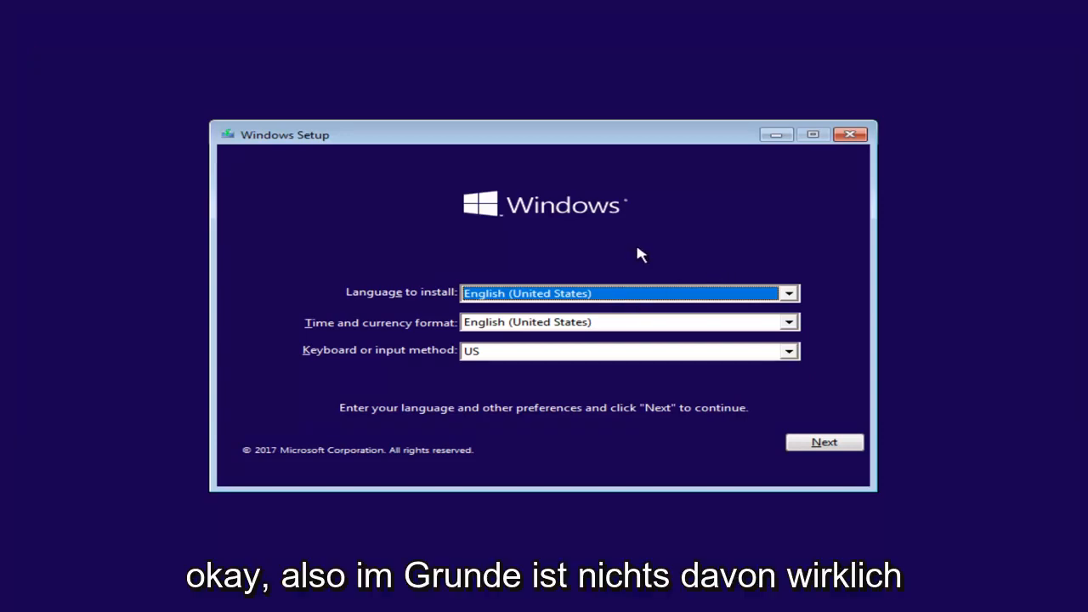
mouse_move(451, 375)
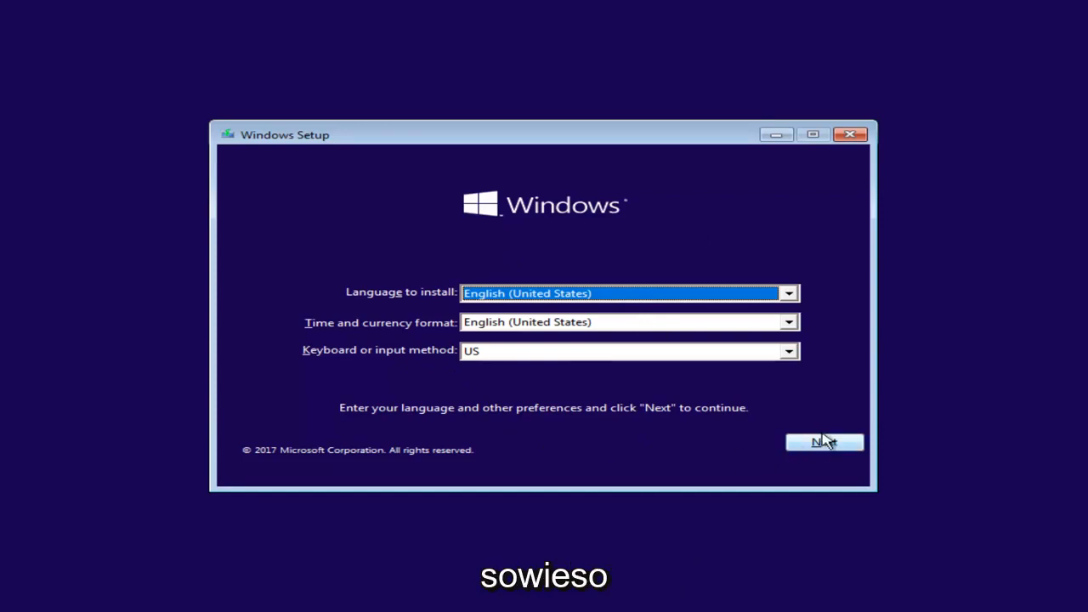
Keep English (United States) settings and choose 'Repair your computer' instead of installing
click(823, 442)
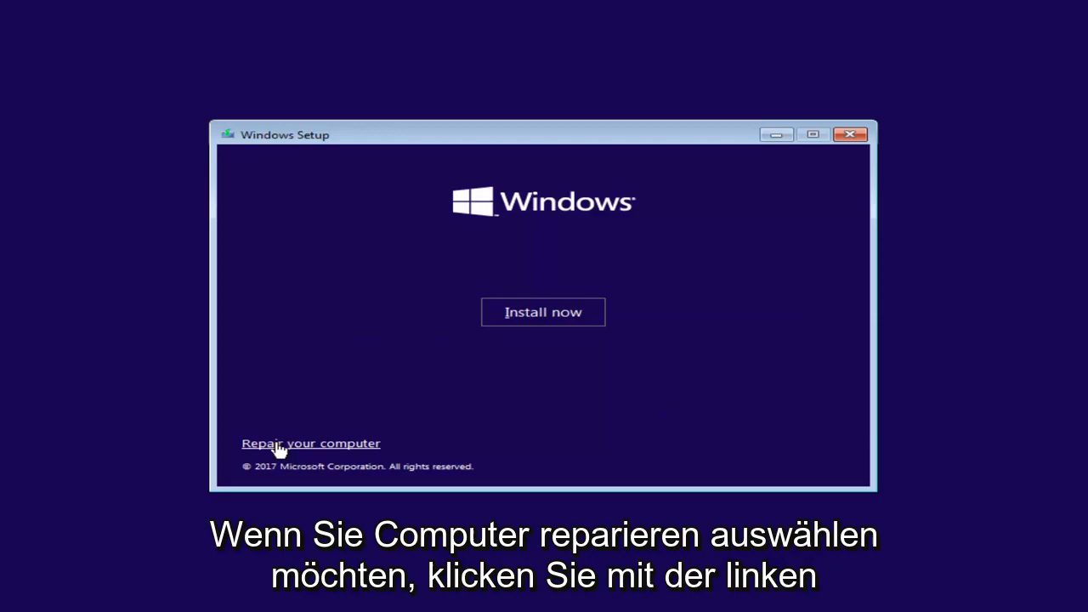
click(310, 442)
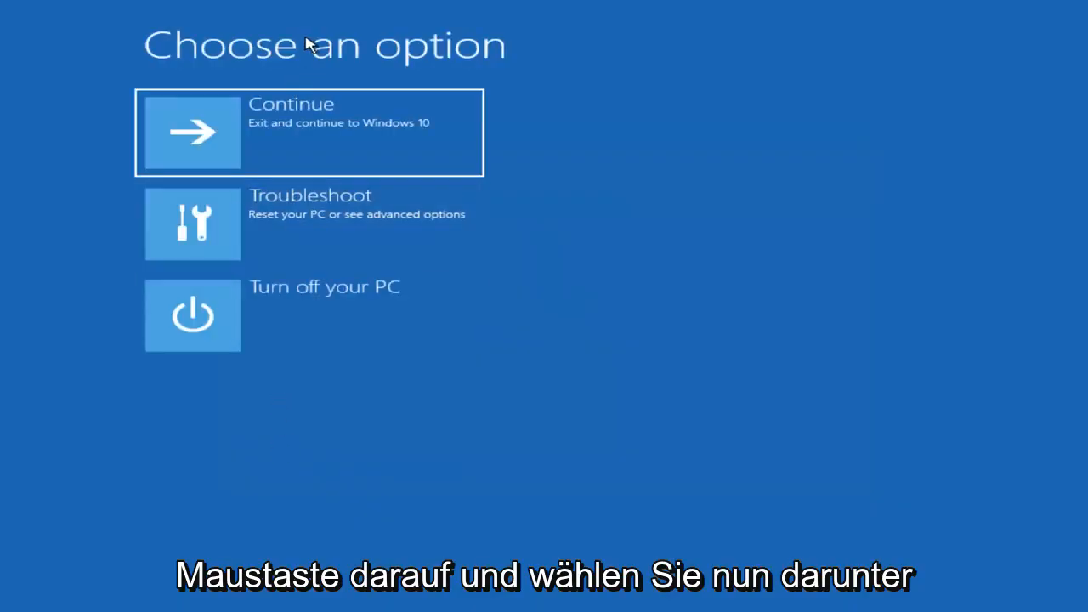
mouse_move(280, 242)
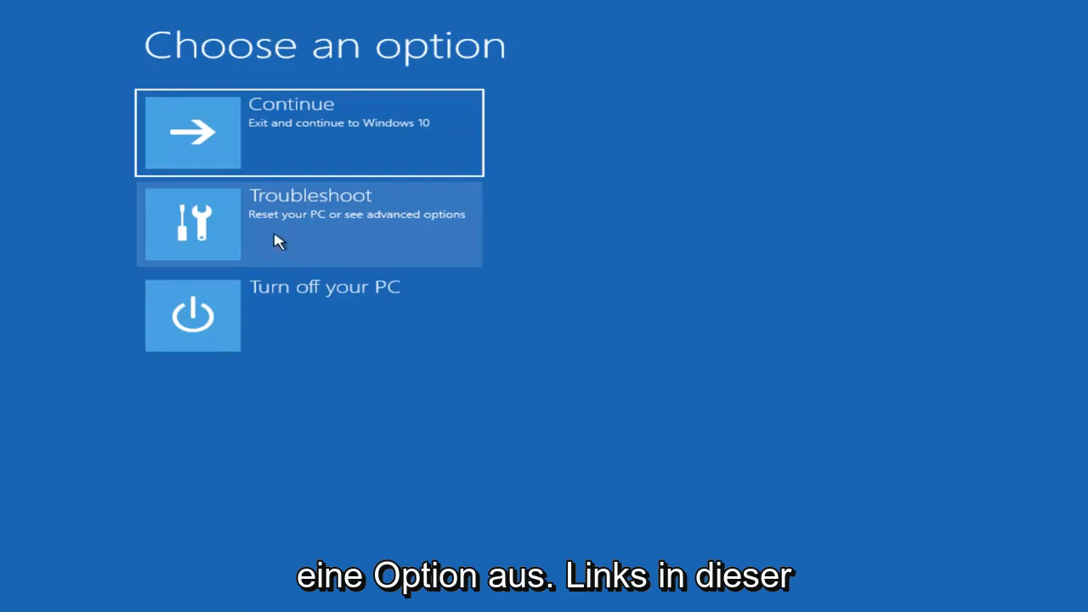
mouse_move(235, 242)
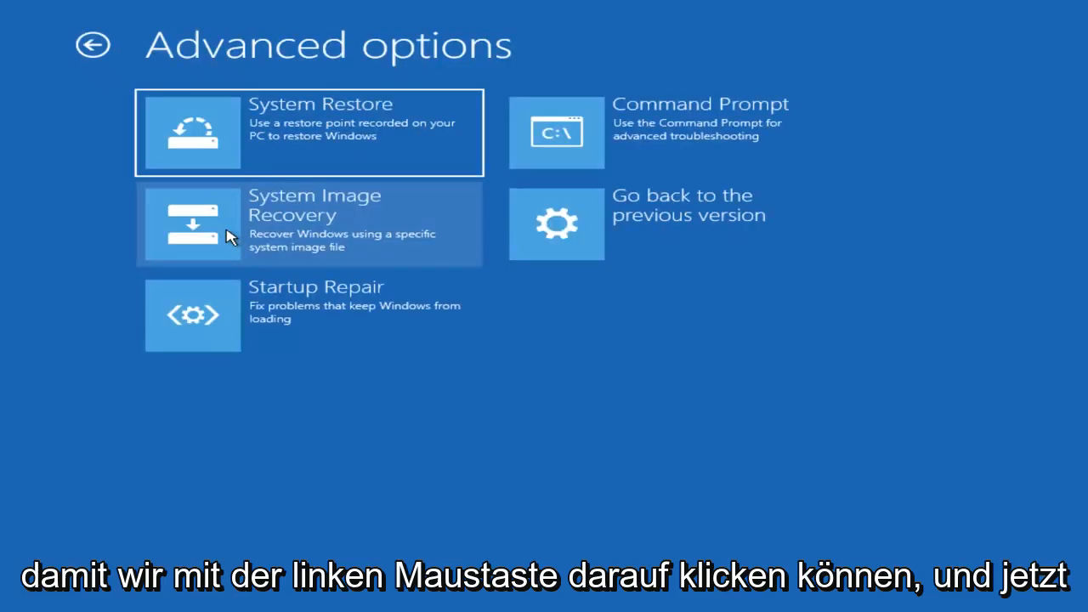
mouse_move(497, 184)
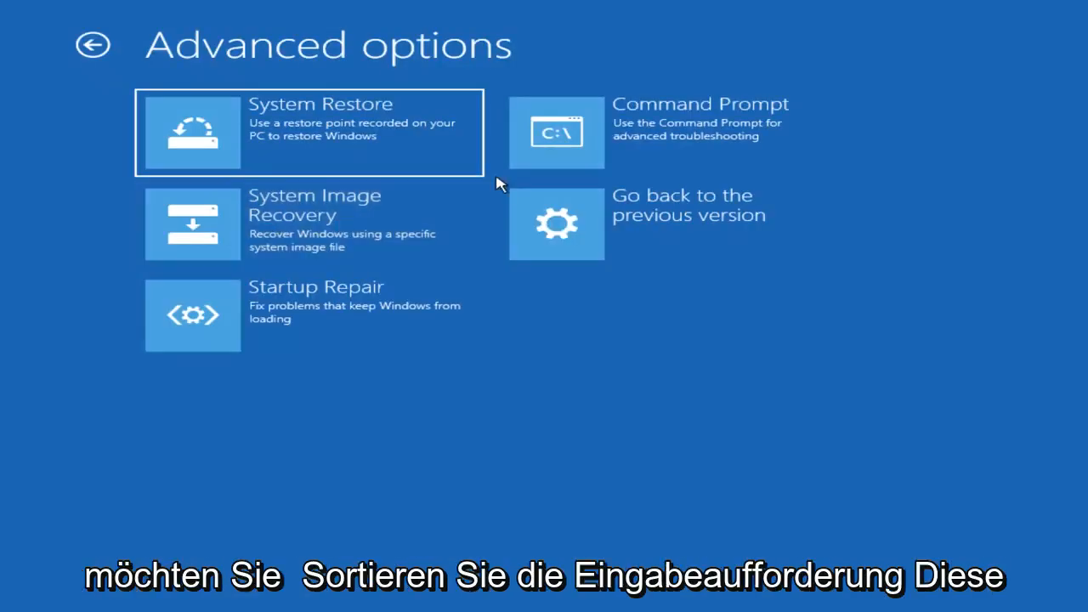
mouse_move(654, 138)
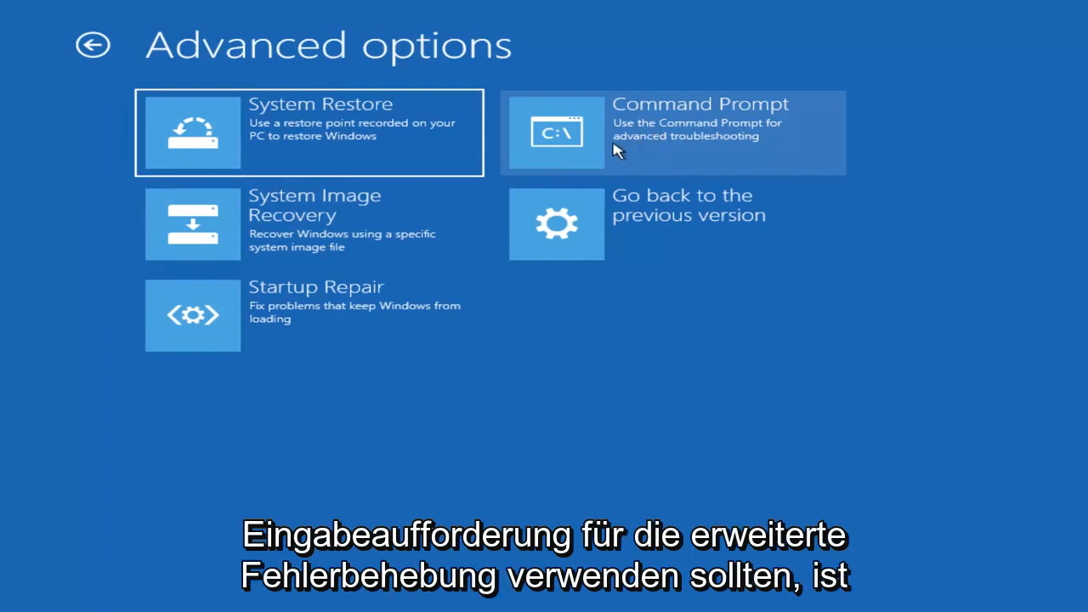
Launch Command Prompt from Advanced options, landing at X:\Sources
click(671, 133)
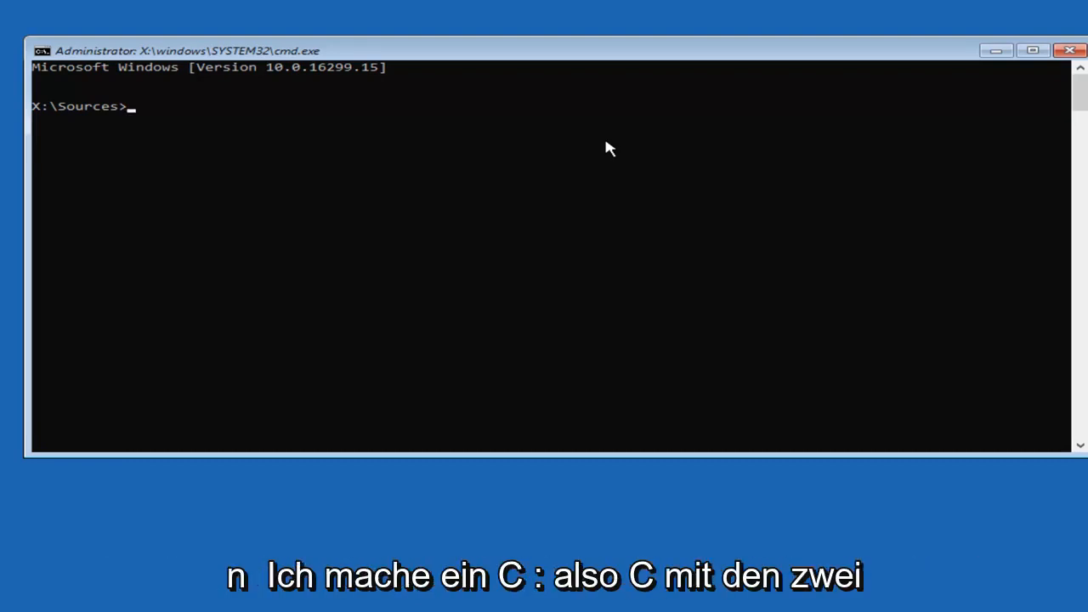
Enter 'C:' at the X:\Sources prompt to switch to drive C
text(C)
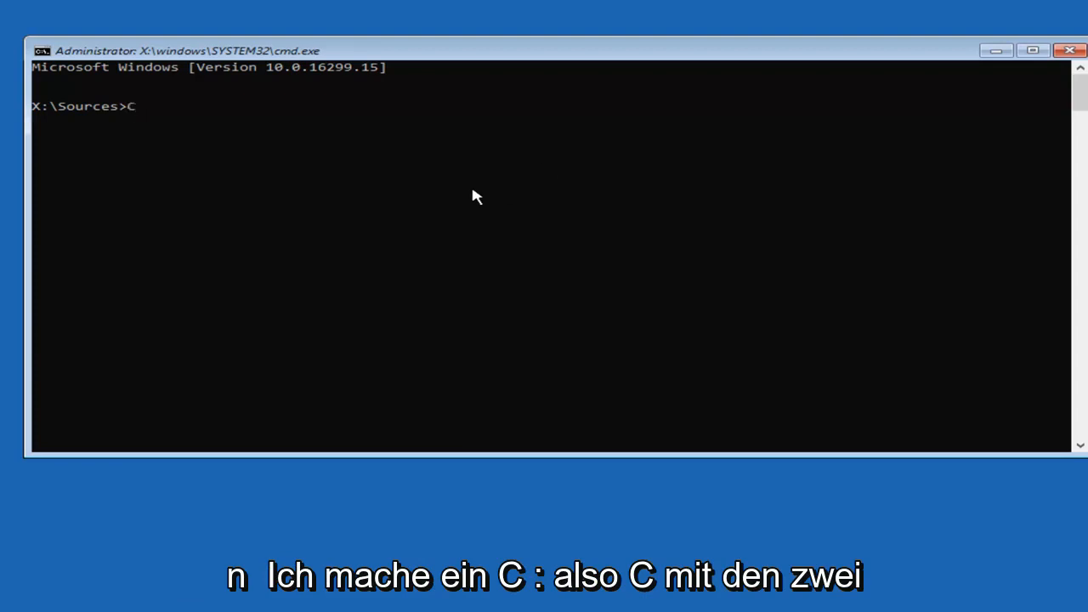
text(:)
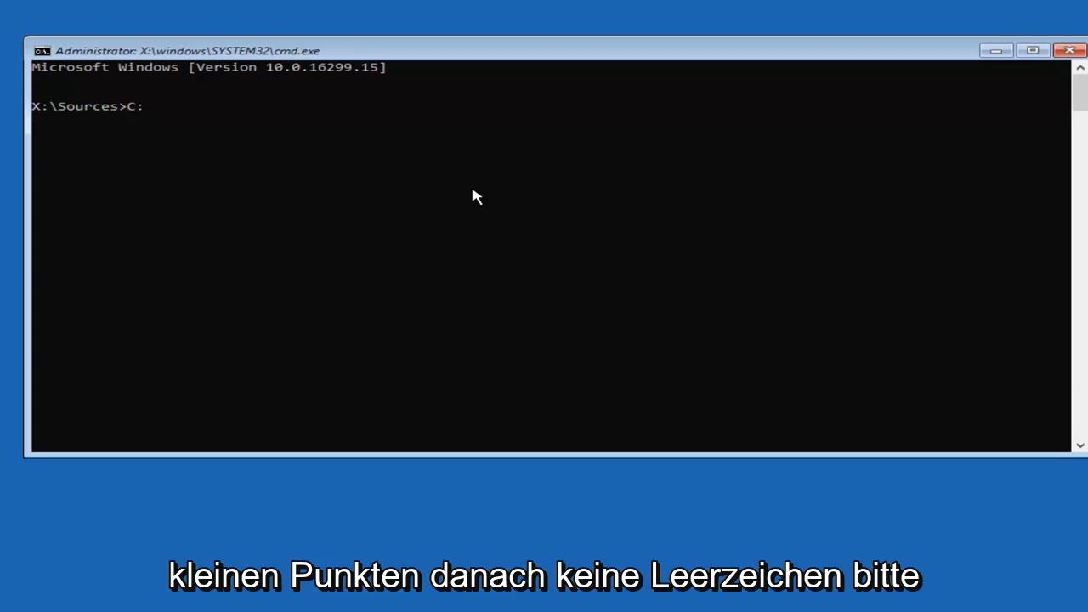
mouse_move(157, 135)
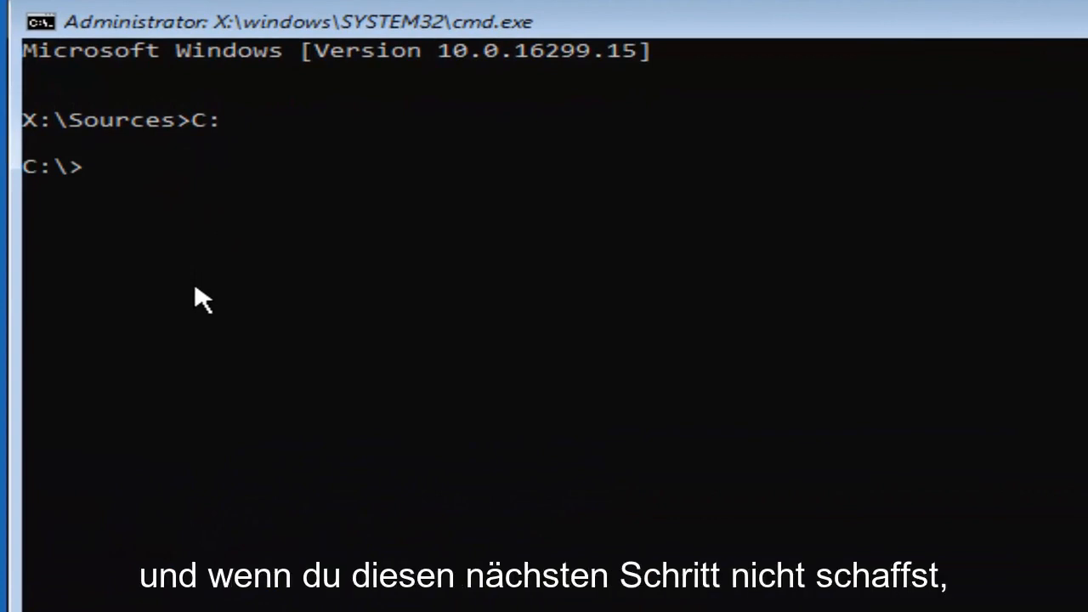
mouse_move(88, 136)
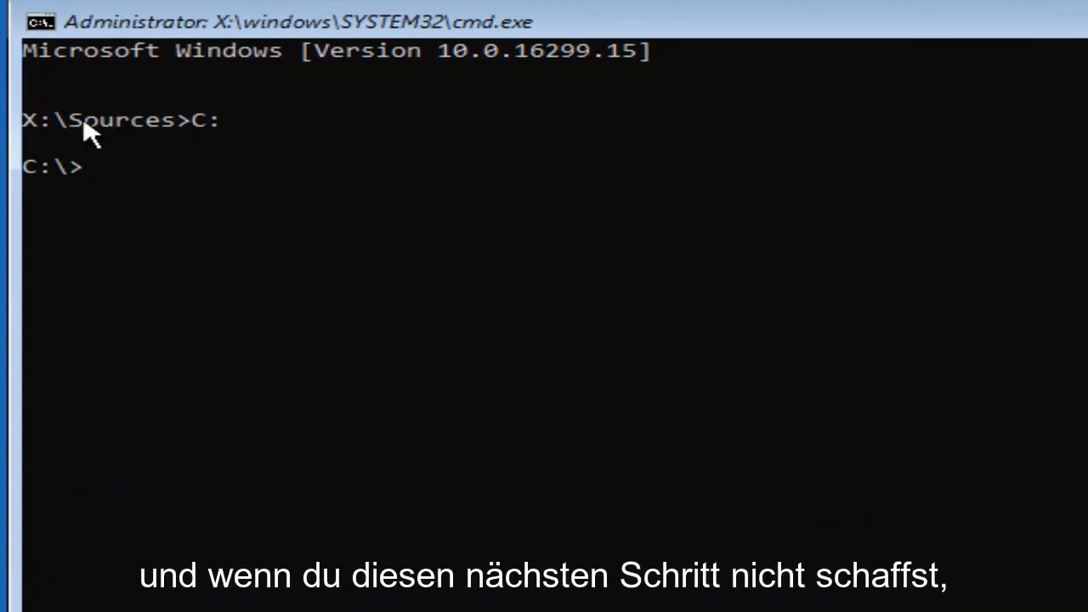
mouse_move(71, 272)
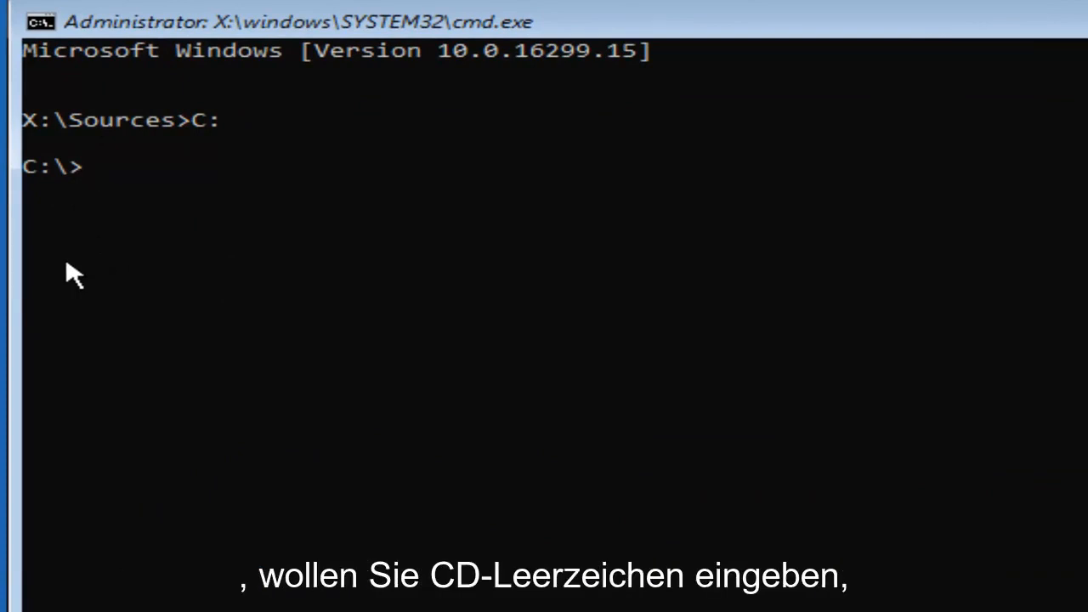
Change into the Boot folder on drive C with 'cd boot'
text(cd)
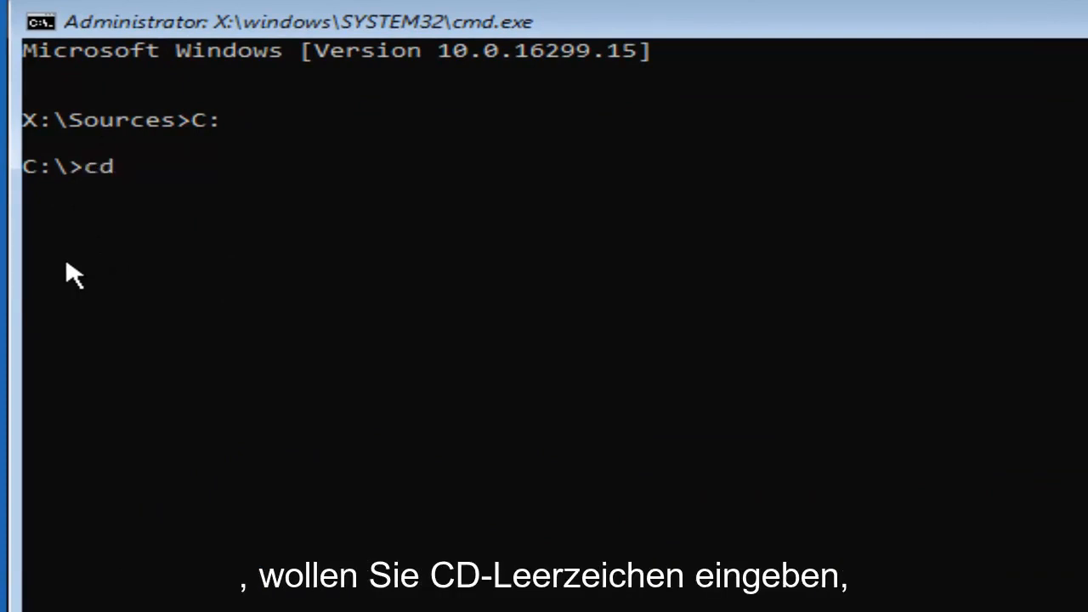
text(boot)
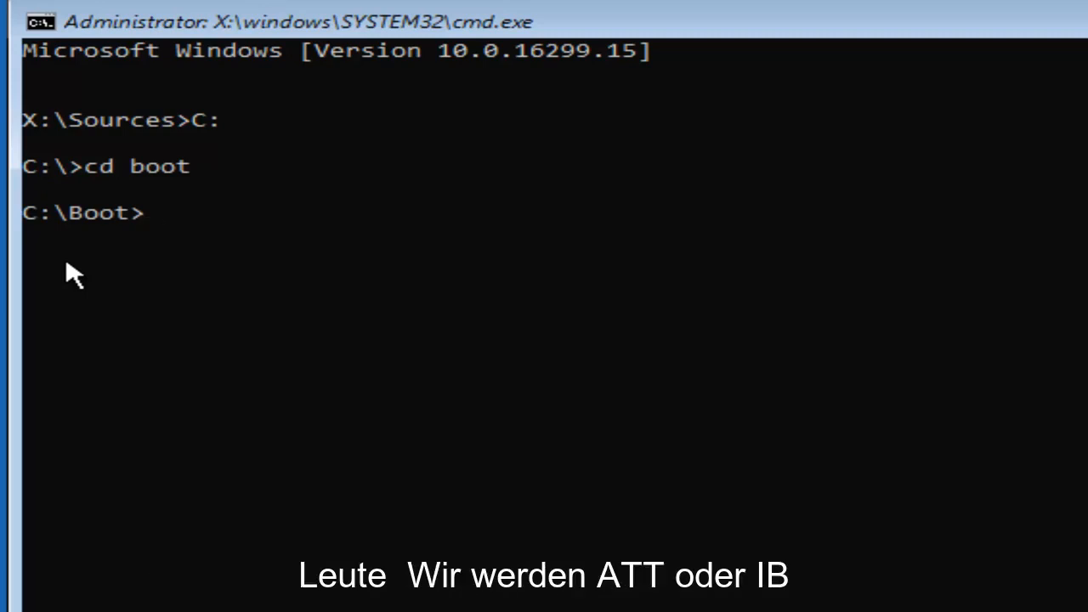
Run 'attrib bcd -s -h -r' to strip system, hidden and read-only attributes from BCD
text(attri)
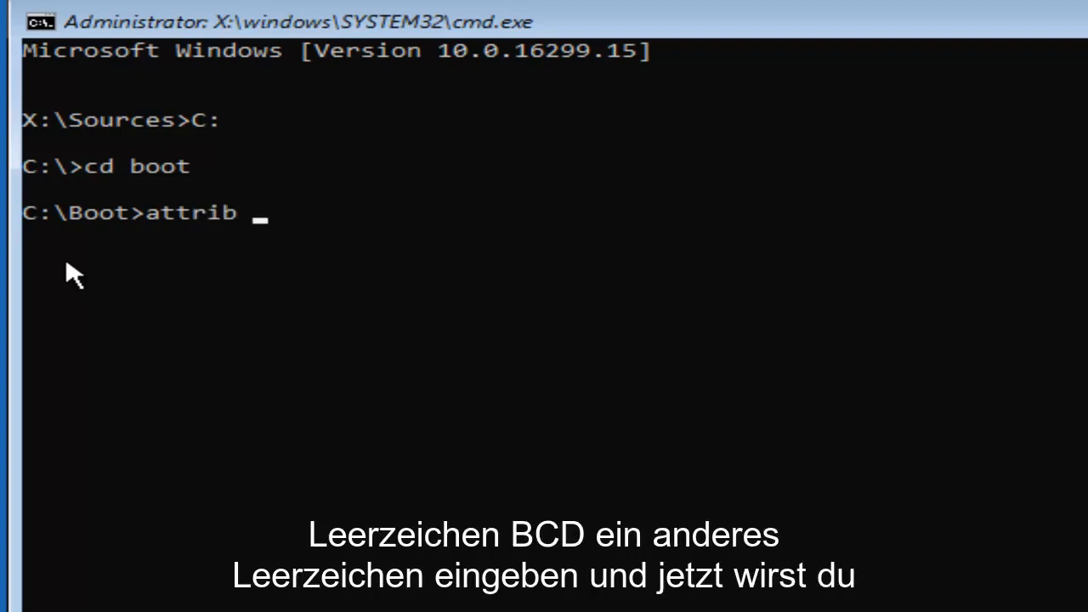
text(bcd)
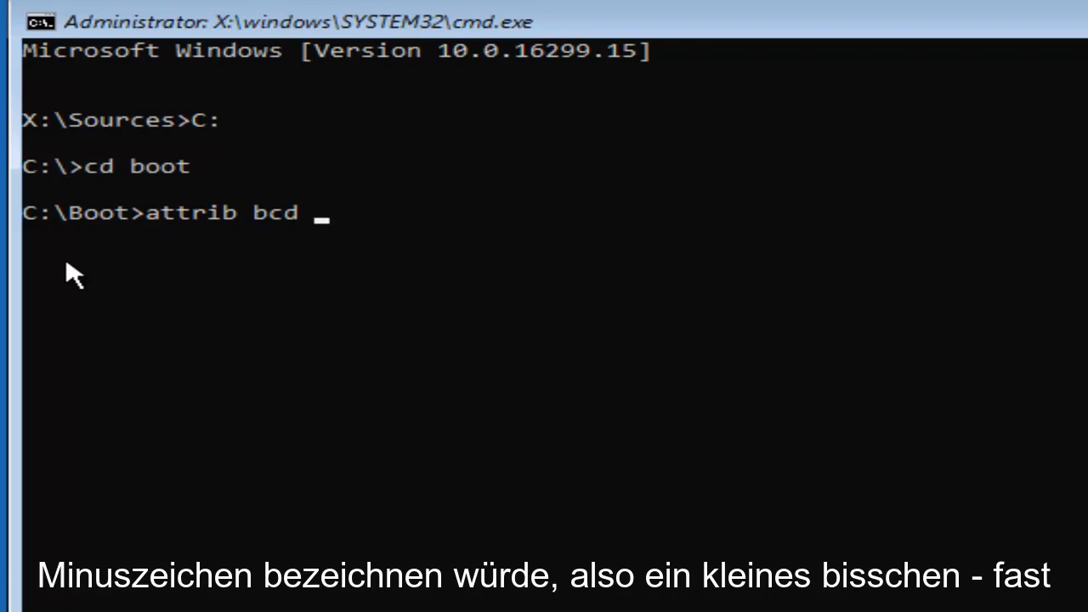
text(-)
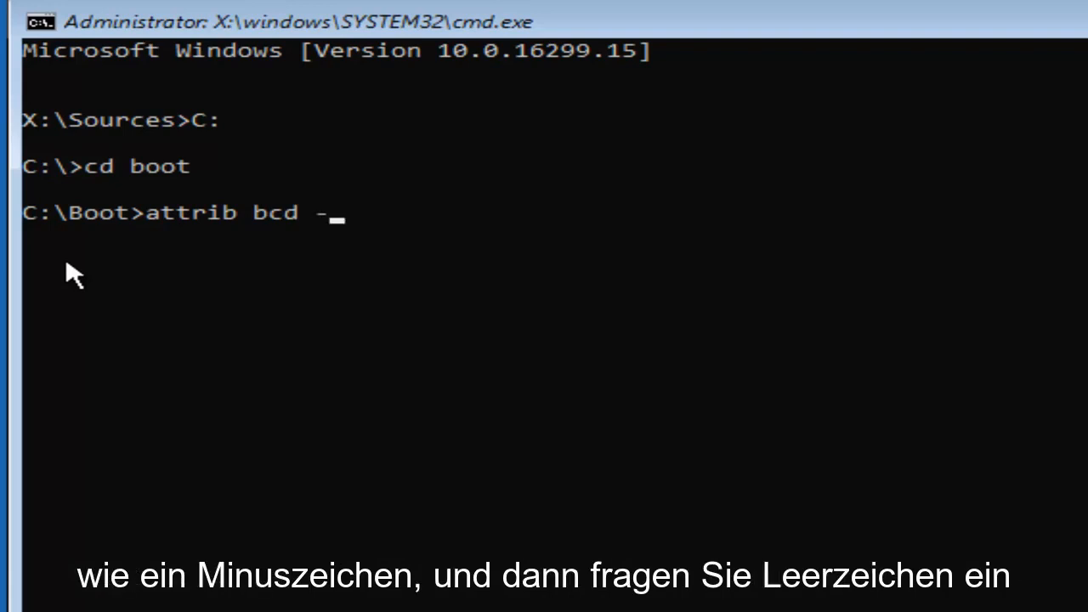
text(s)
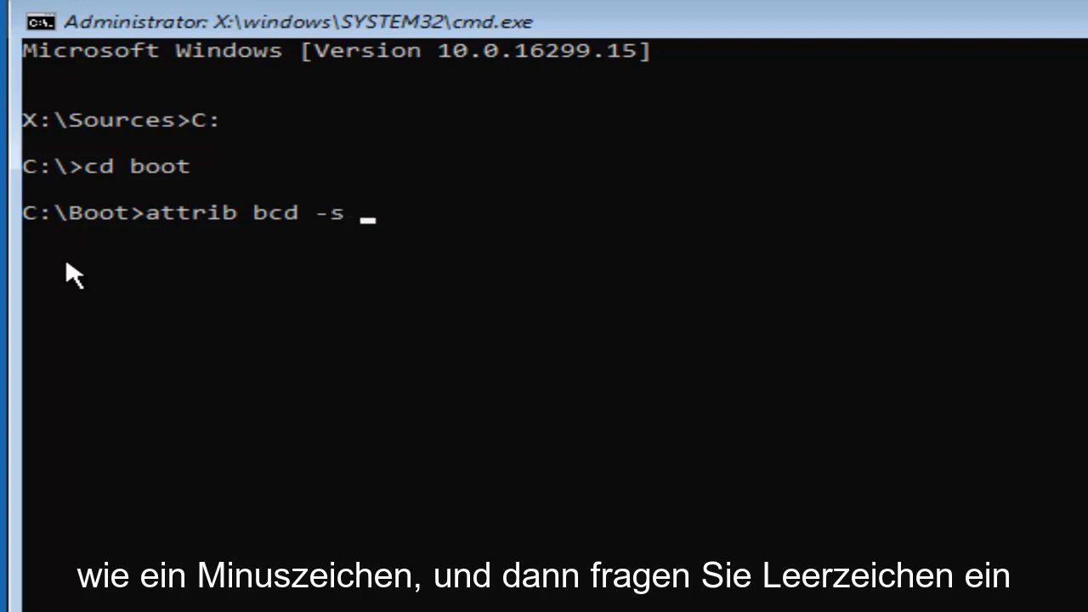
text(-)
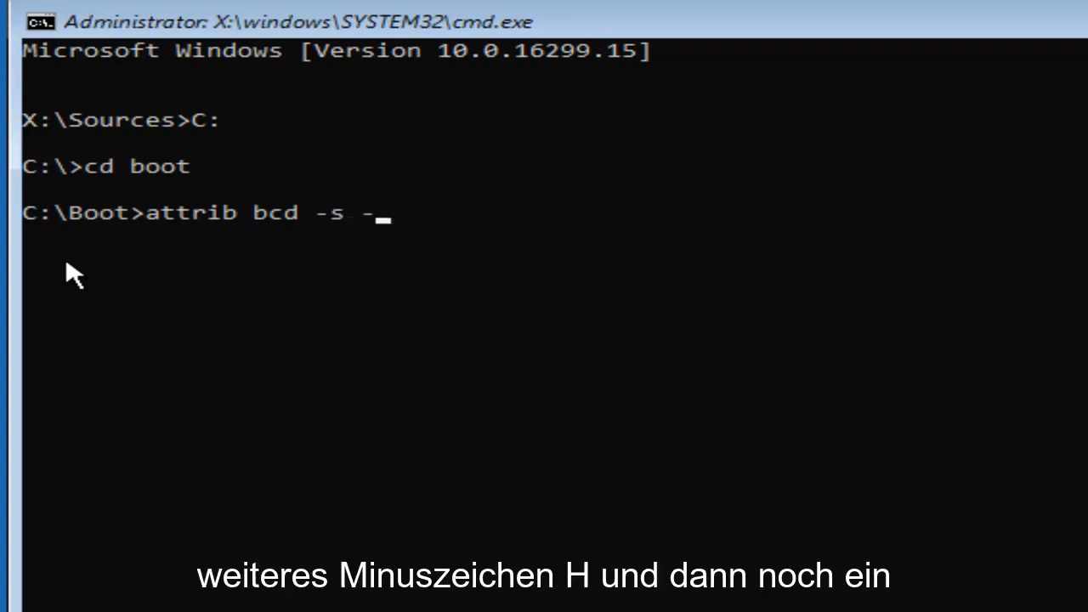
text(h)
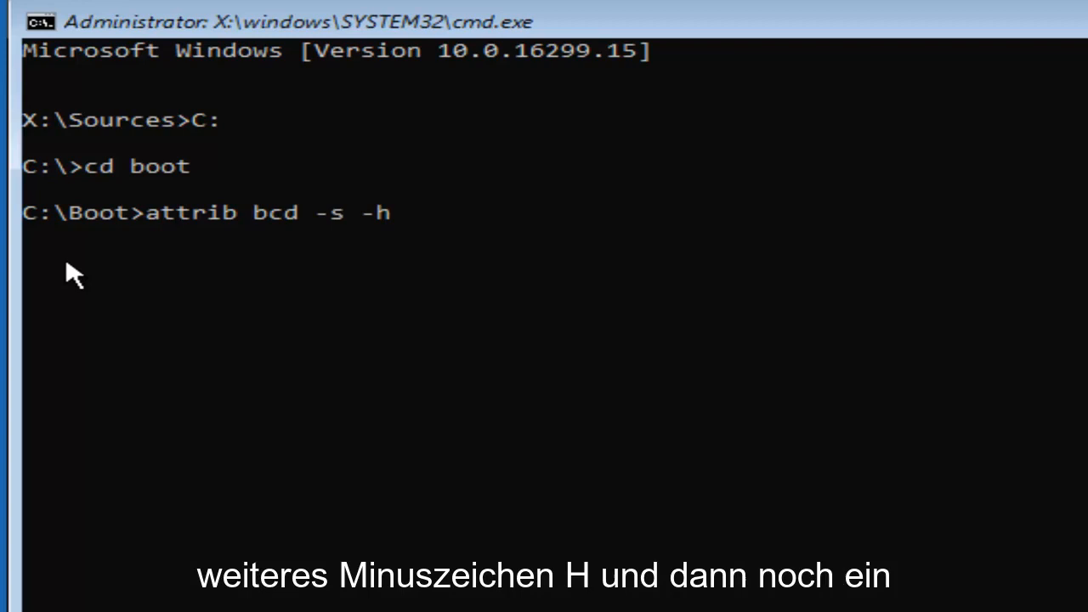
text(-)
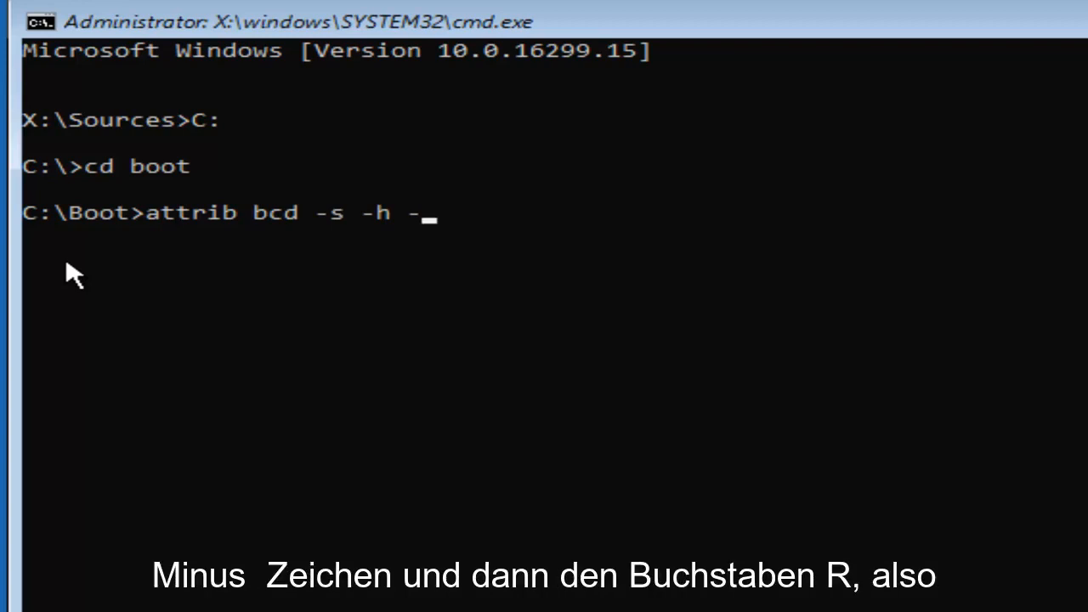
text(r)
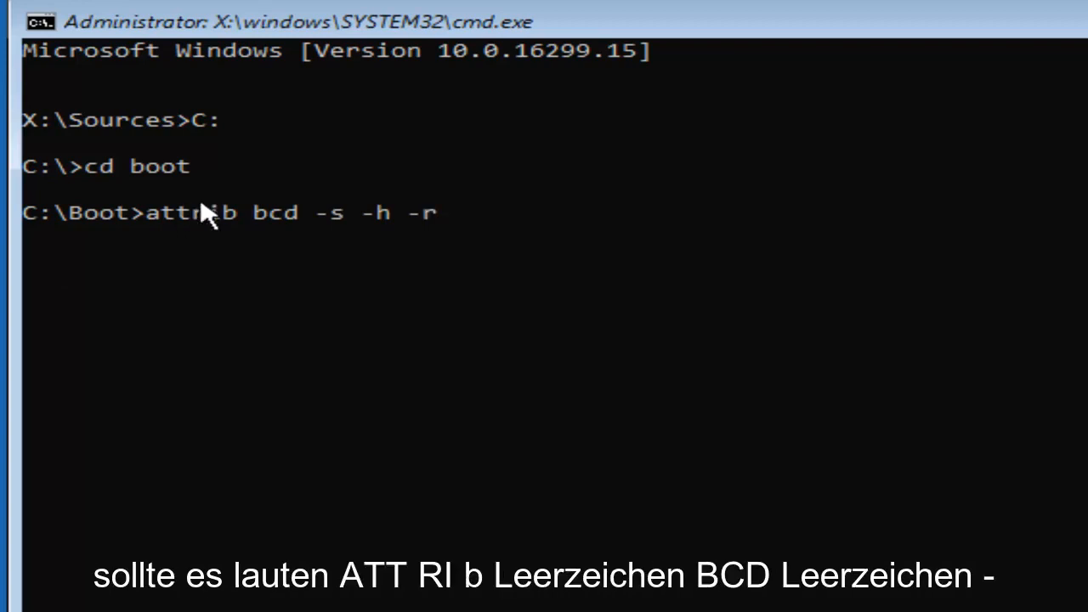
mouse_move(231, 238)
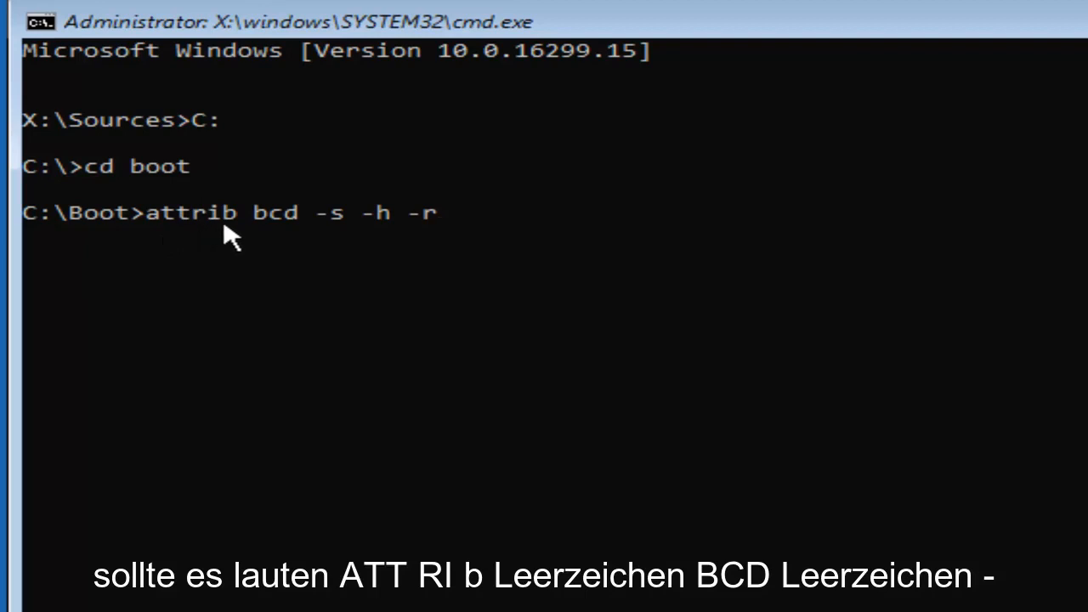
mouse_move(308, 235)
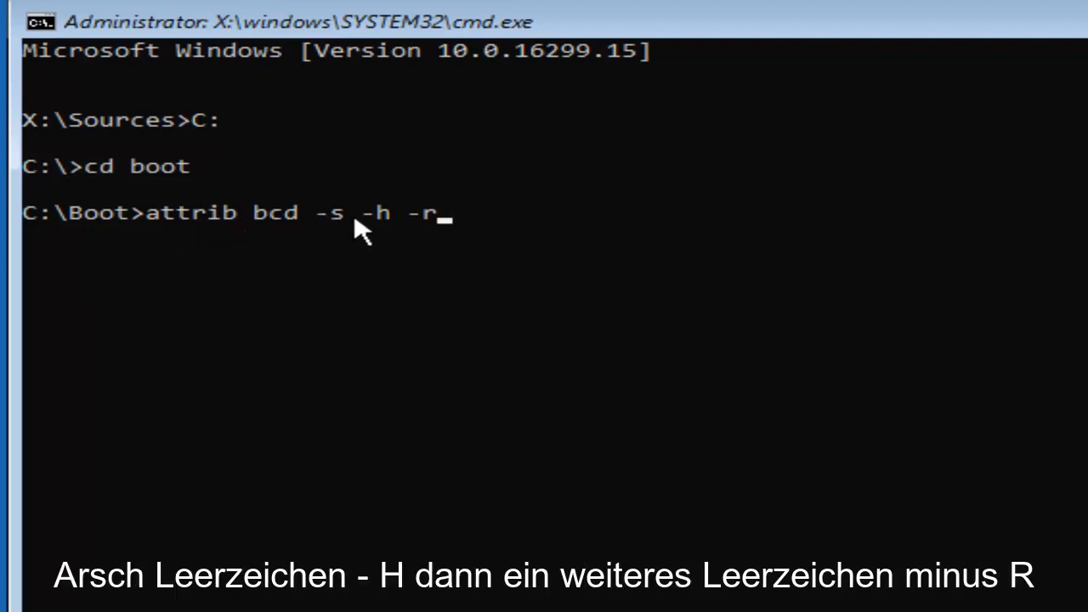
mouse_move(400, 236)
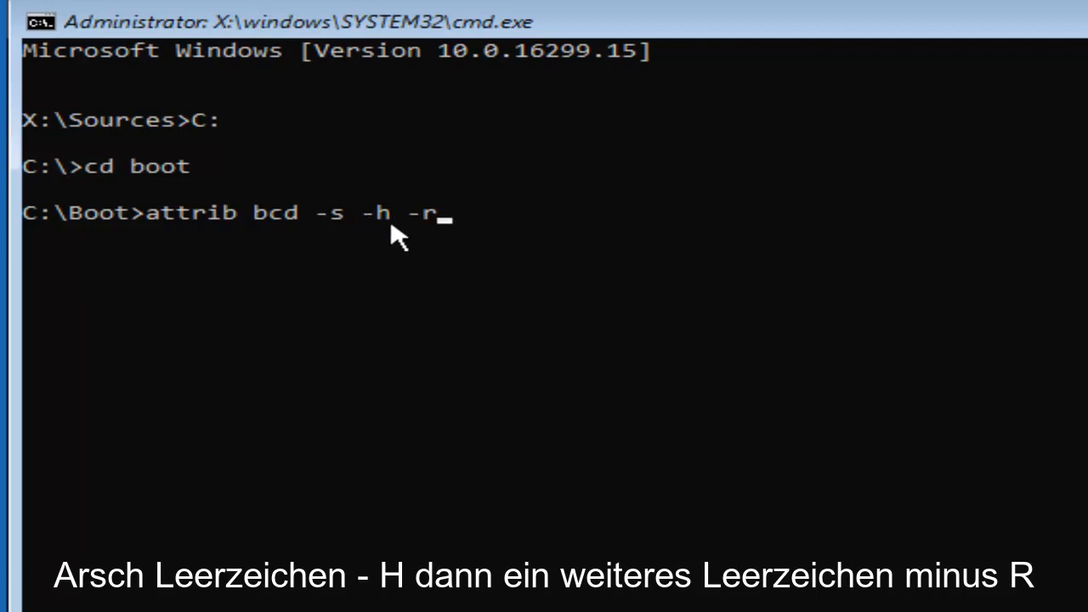
mouse_move(456, 221)
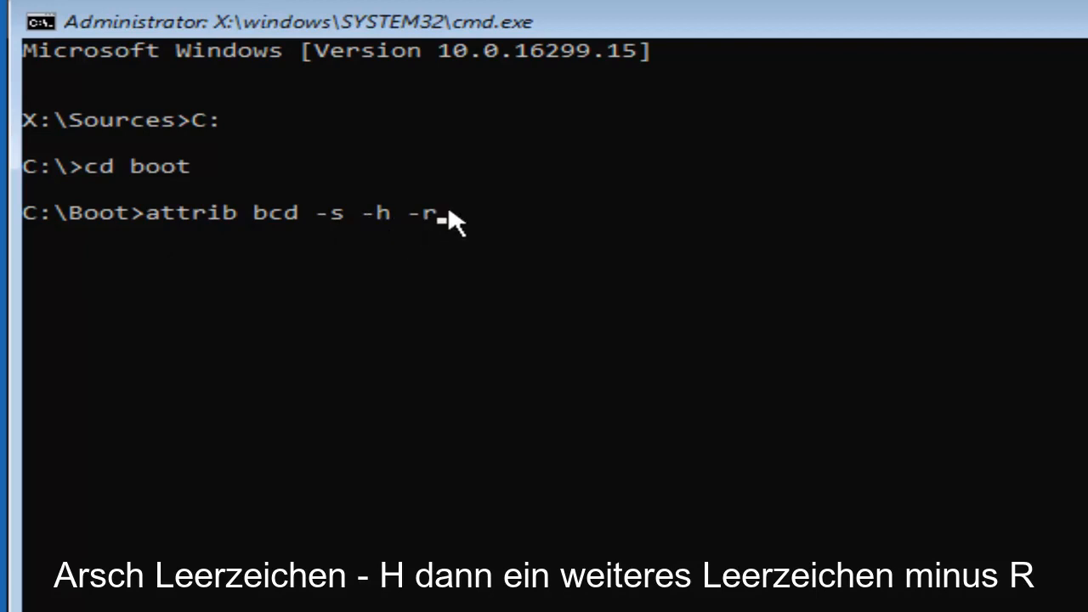
mouse_move(510, 276)
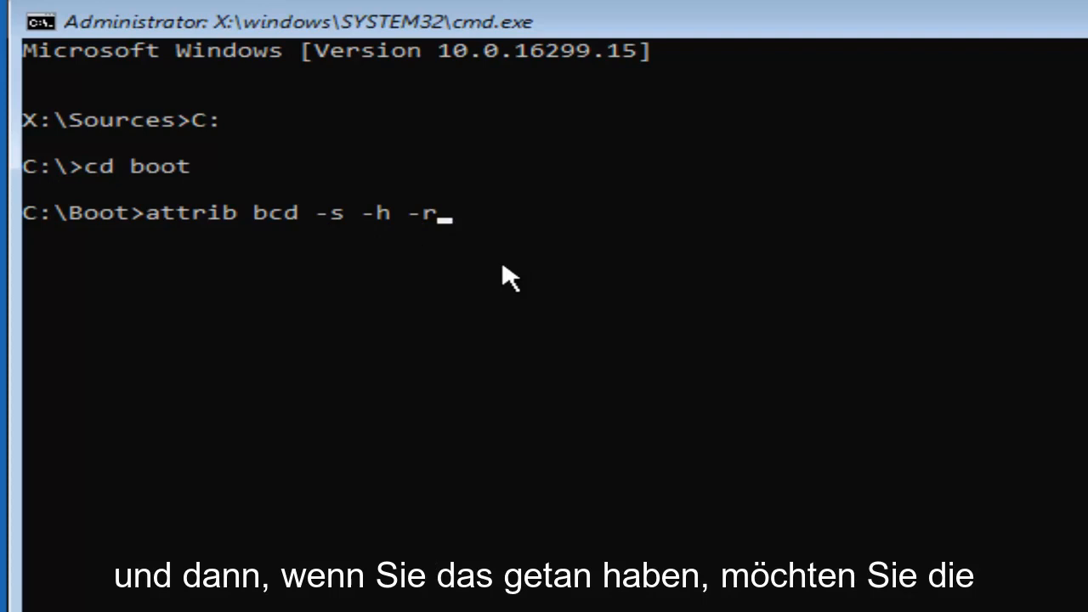
key(enter)
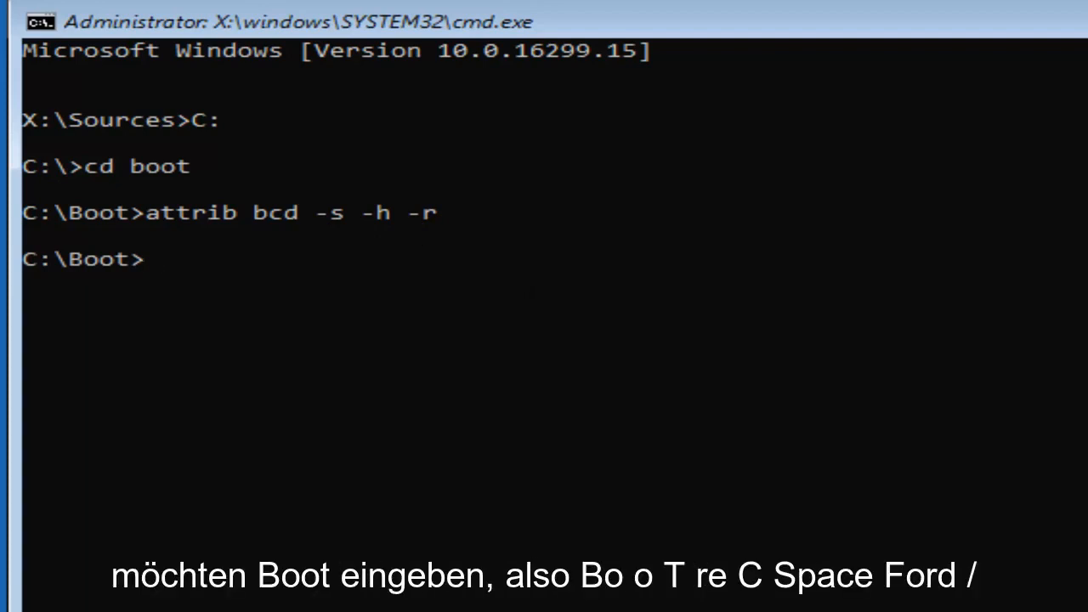
Type 'bootrec /rebuildbcd' at the C:\Boot prompt without running it yet
text(boot)
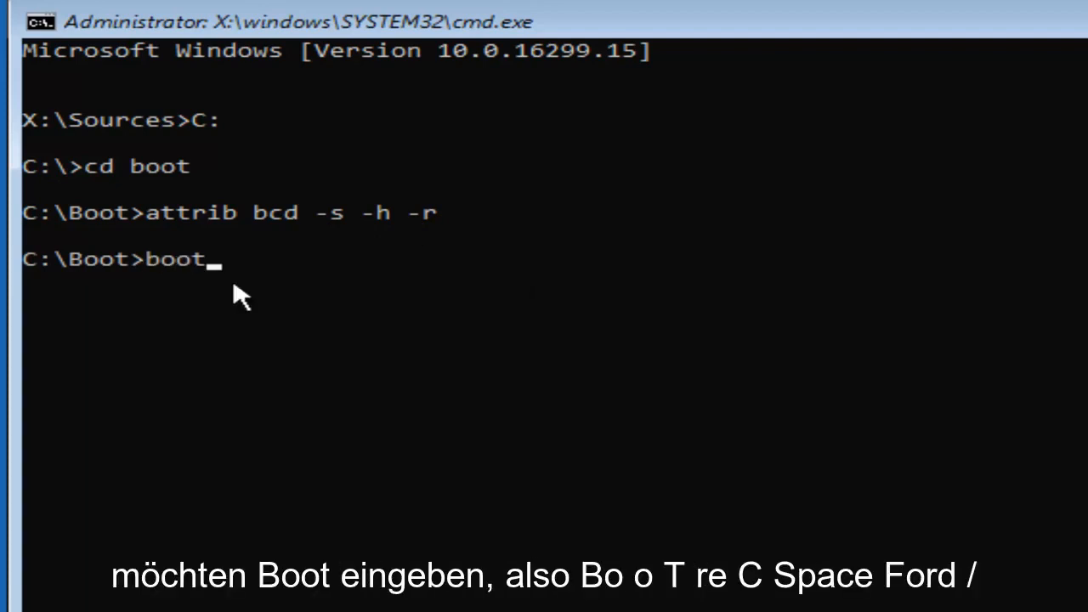
text(rec)
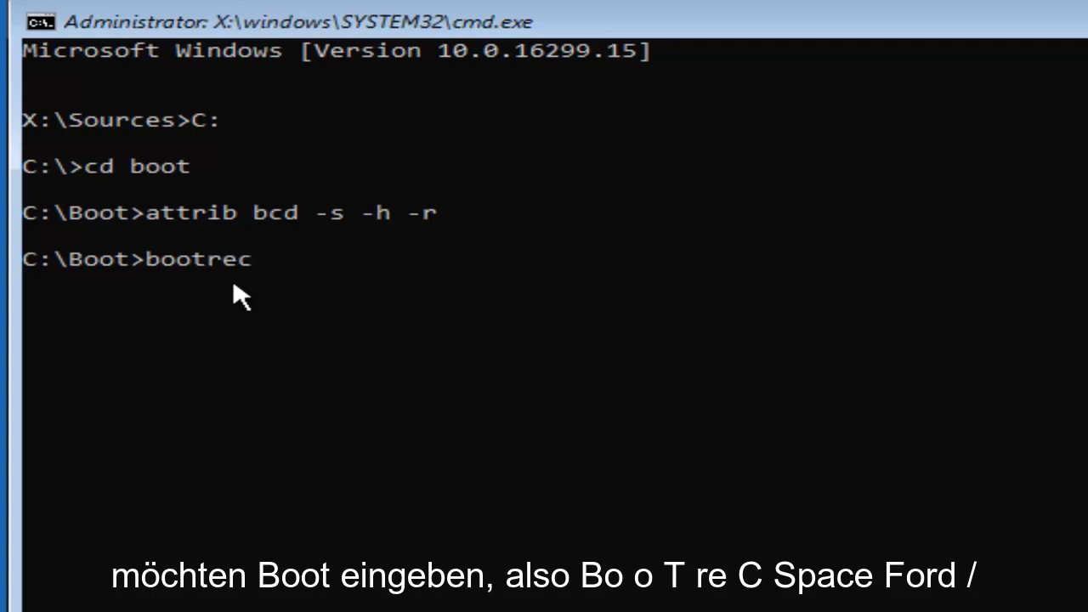
text(/)
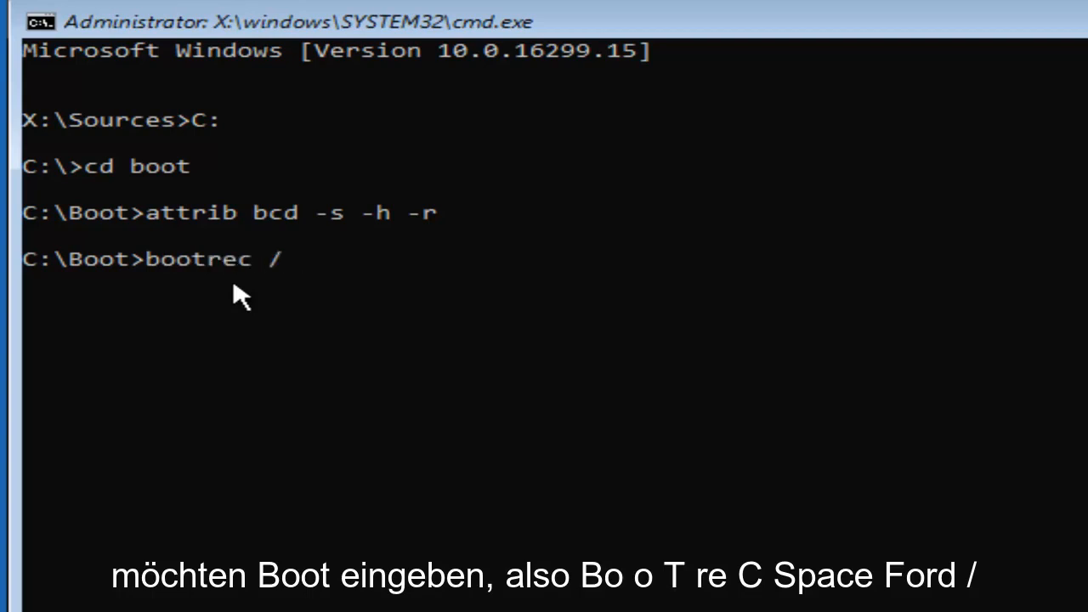
text(reb)
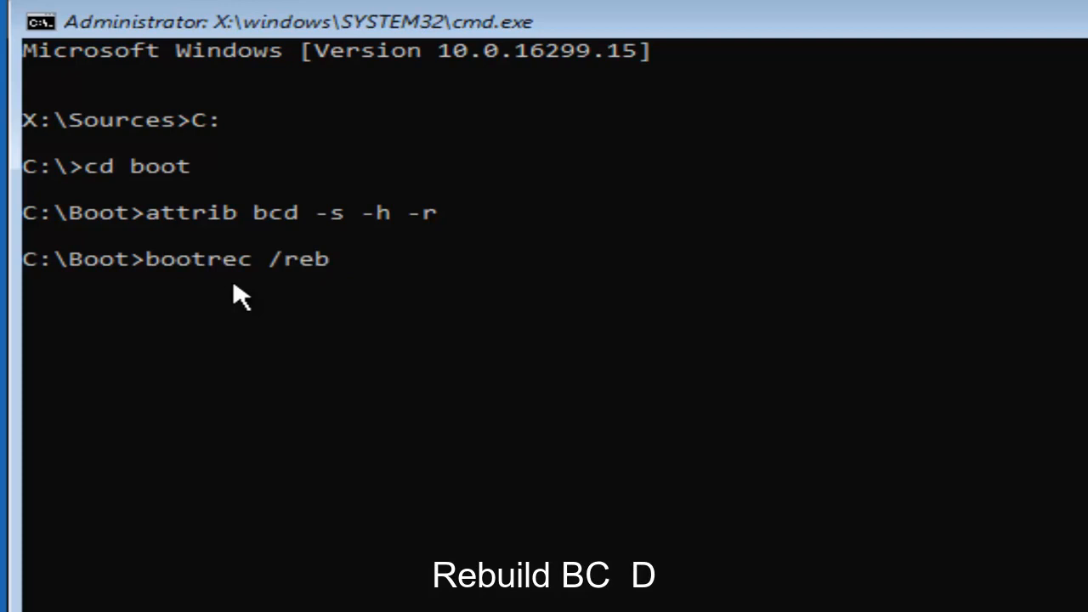
text(uildbcd)
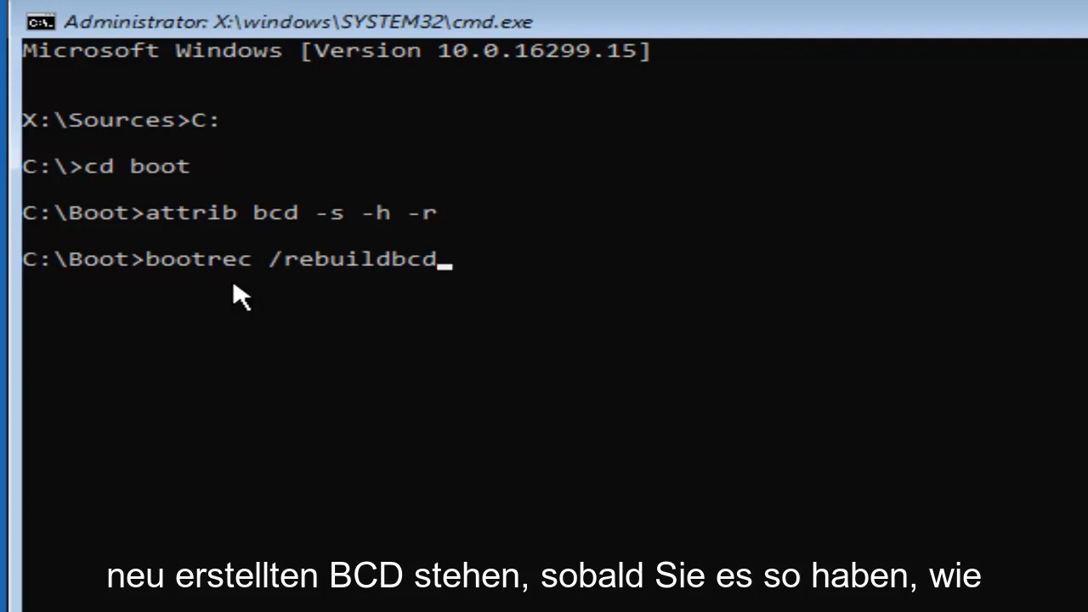
mouse_move(308, 405)
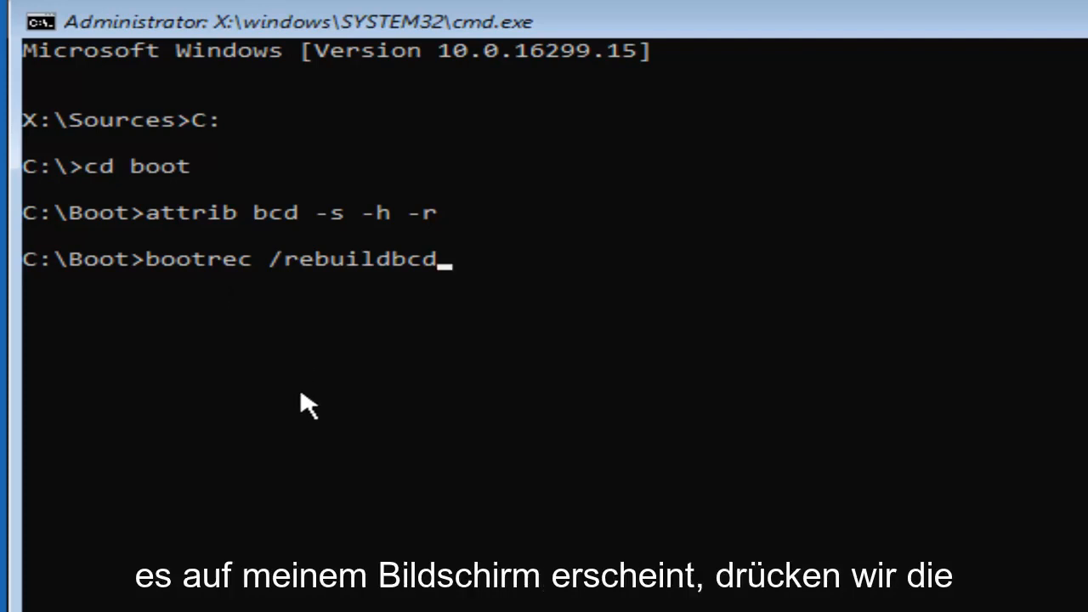
key(Enter)
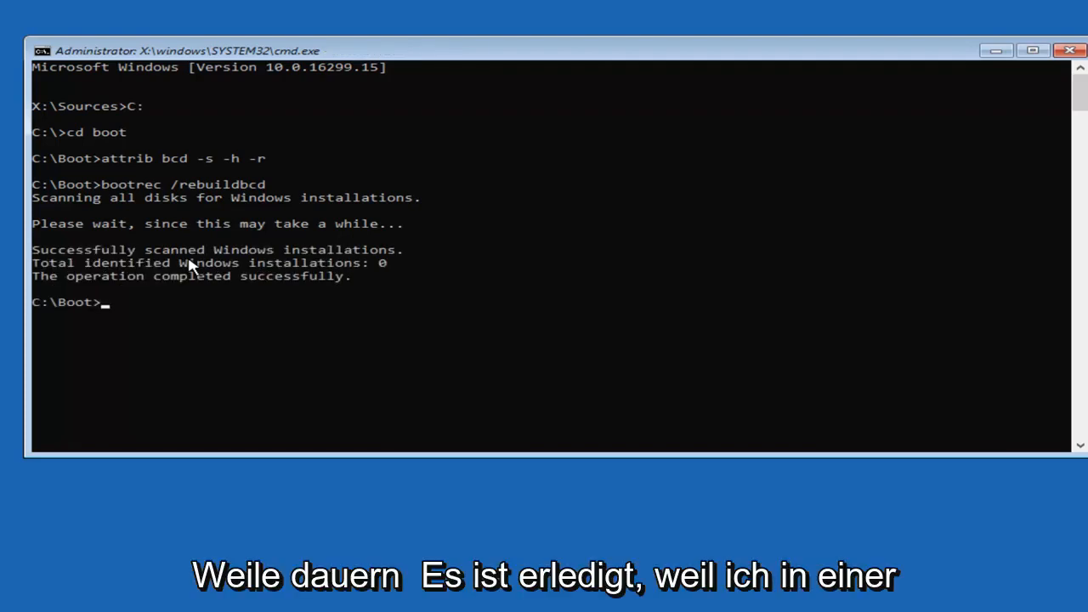
mouse_move(137, 275)
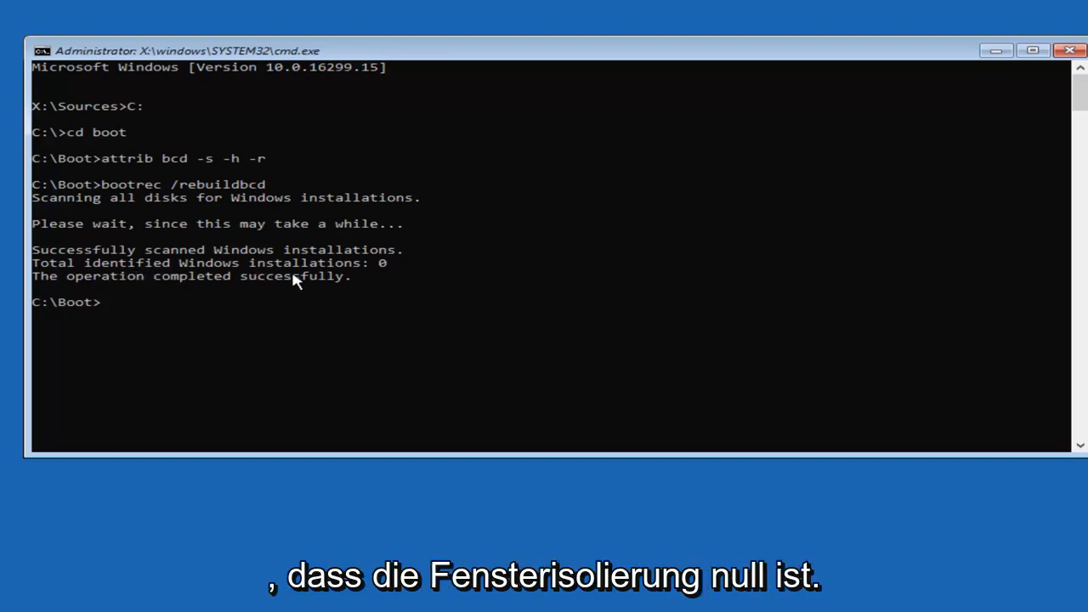
mouse_move(357, 277)
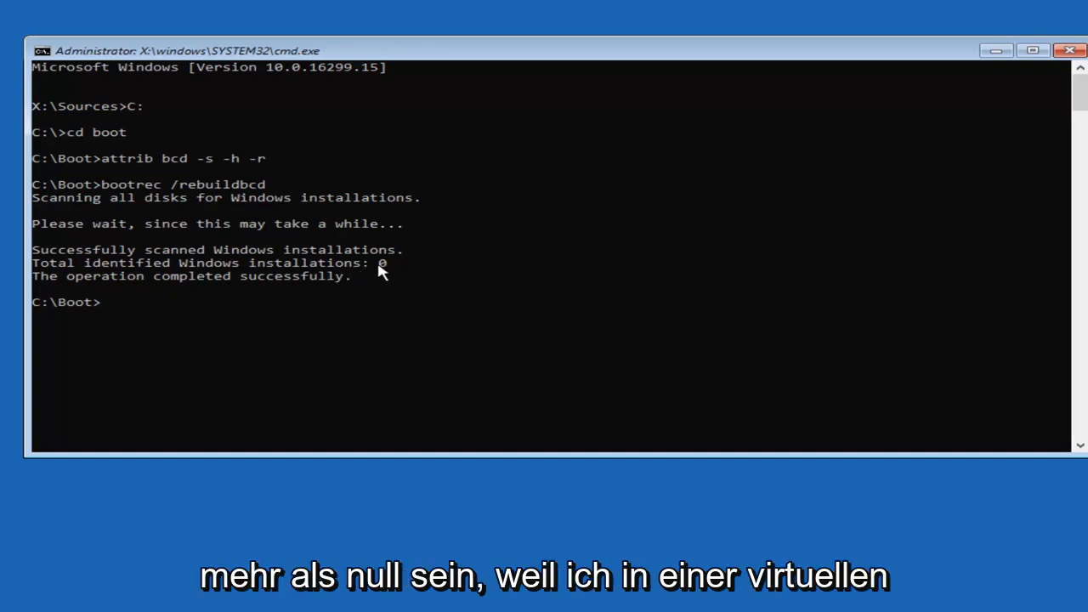
mouse_move(168, 279)
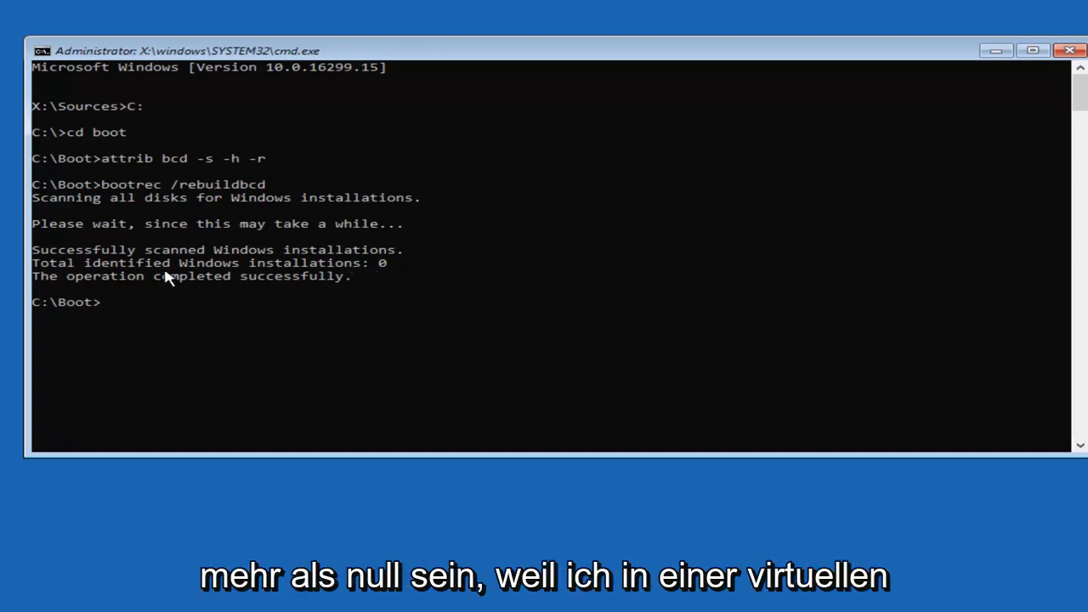
mouse_move(123, 331)
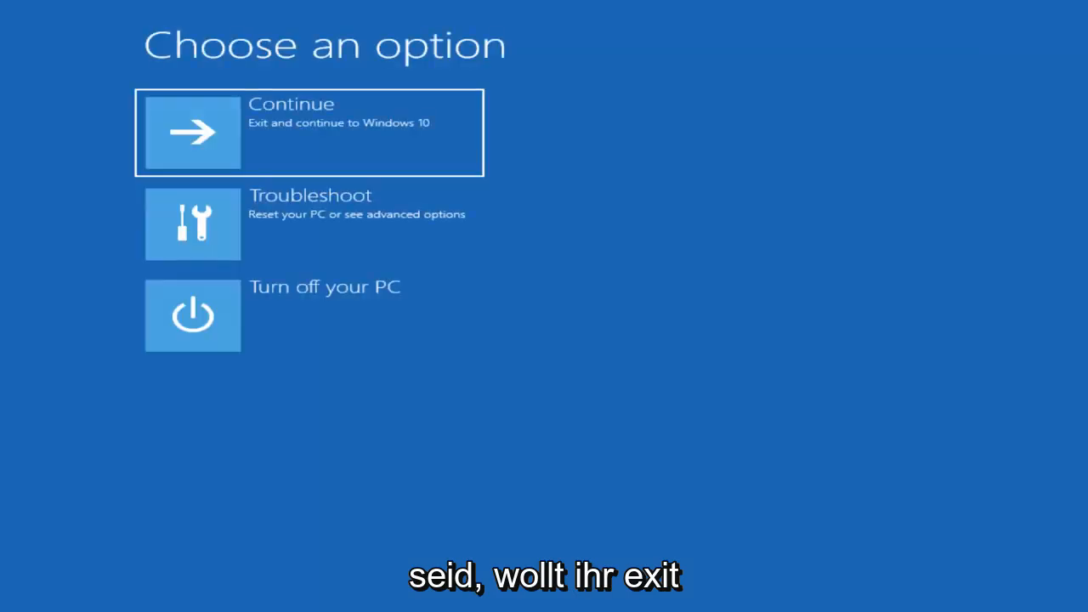
mouse_move(330, 179)
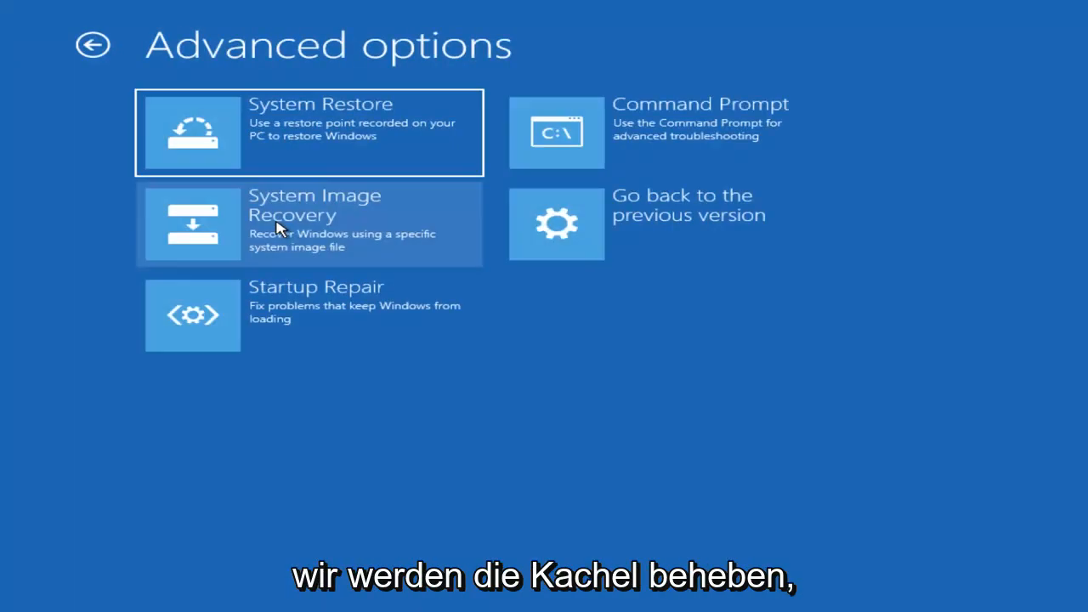
mouse_move(377, 296)
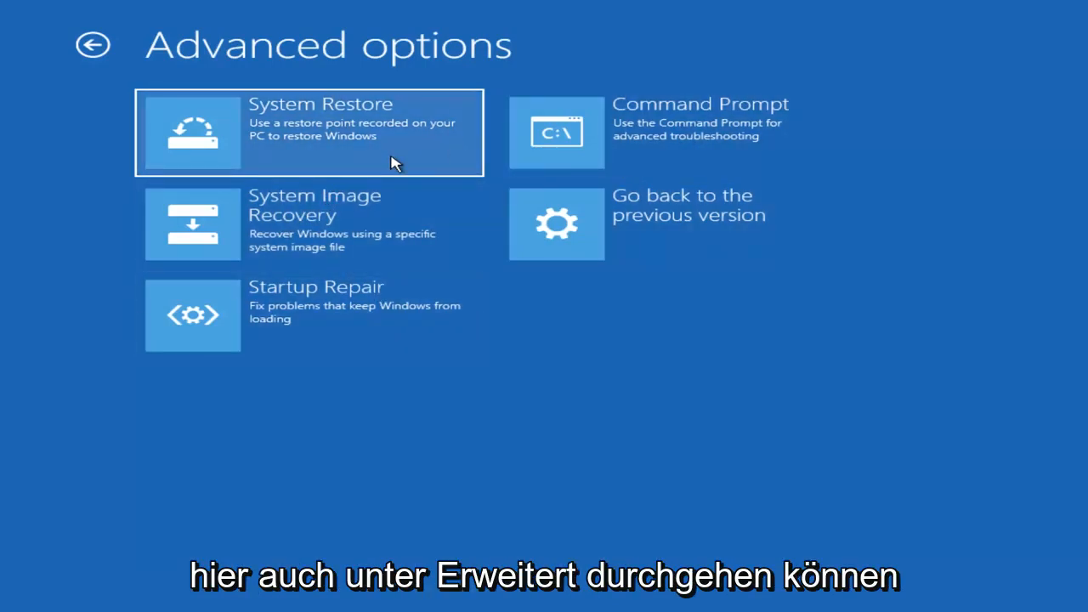
mouse_move(341, 139)
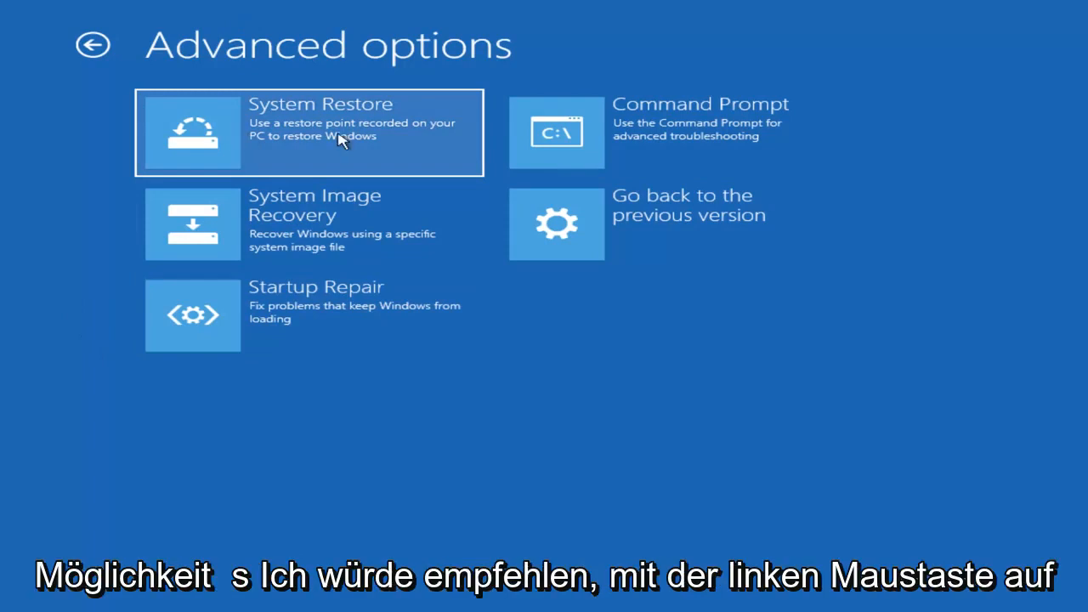
Launch System Restore from Advanced options, which finds no restore points
click(309, 133)
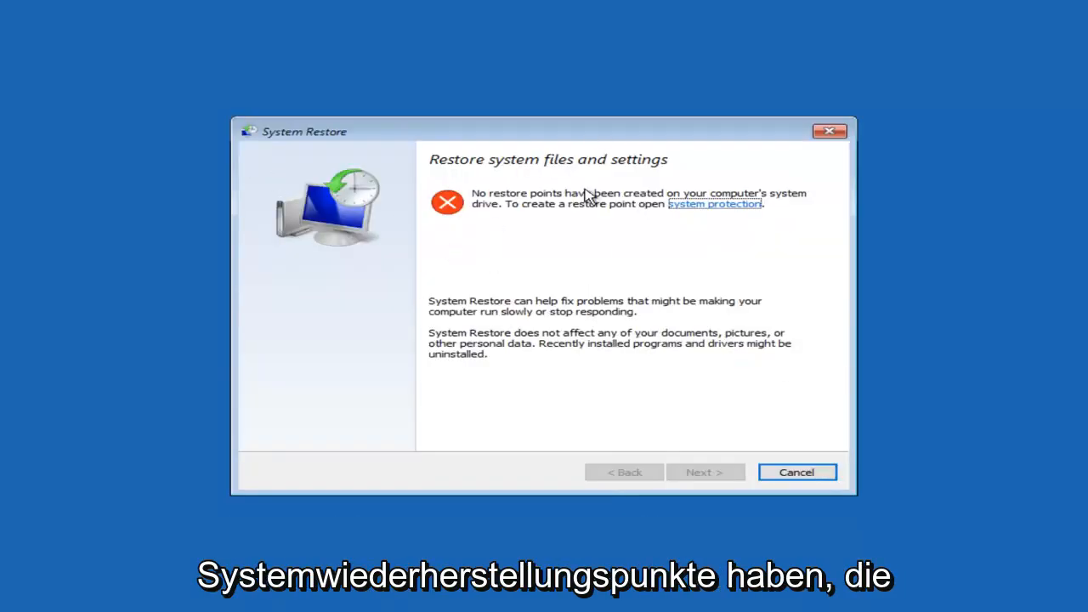
mouse_move(514, 273)
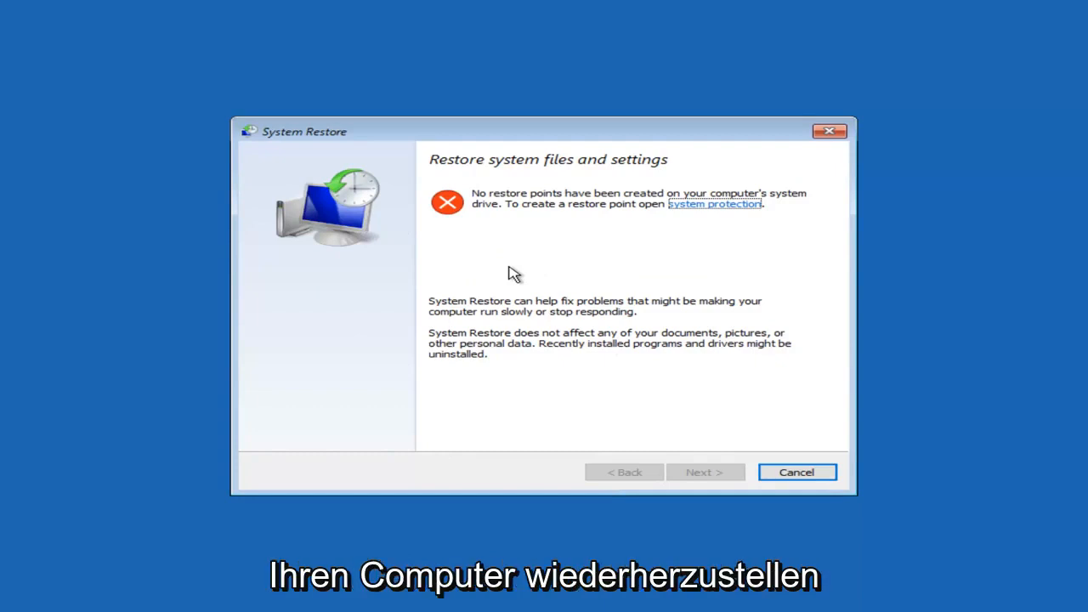
Cancel System Restore after the 'No restore points' message, returning to Advanced options
click(796, 473)
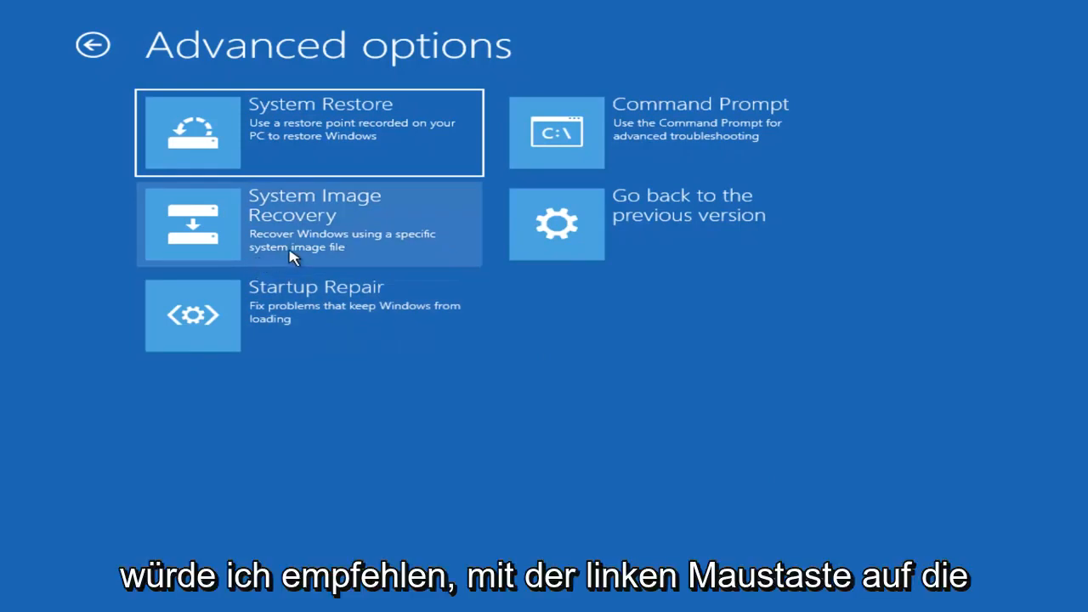
mouse_move(292, 327)
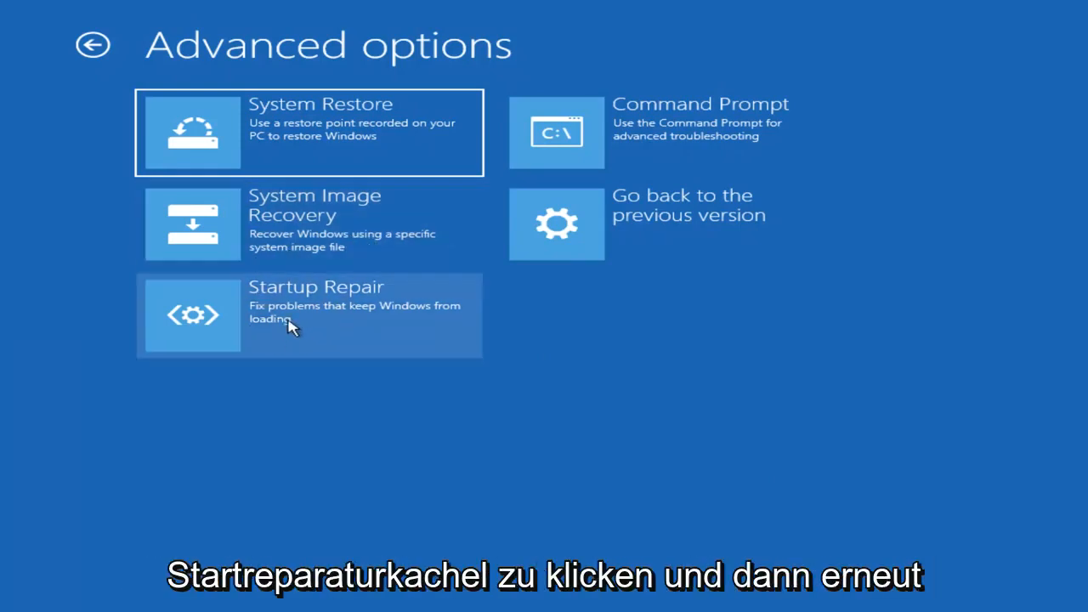
Run Startup Repair, which fails to repair the PC, then shut down from the results
click(310, 315)
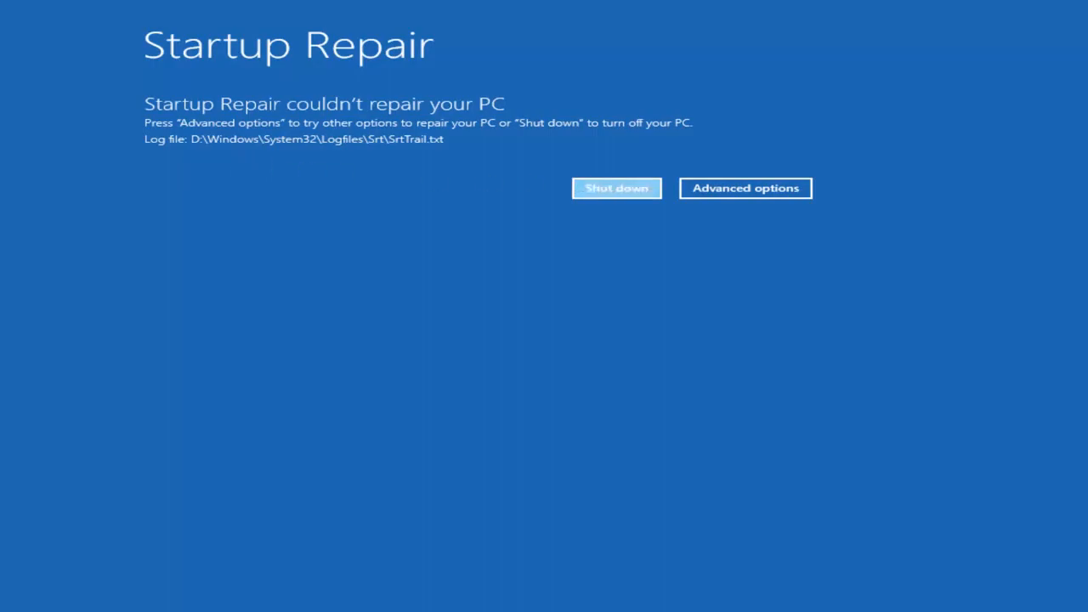
click(616, 187)
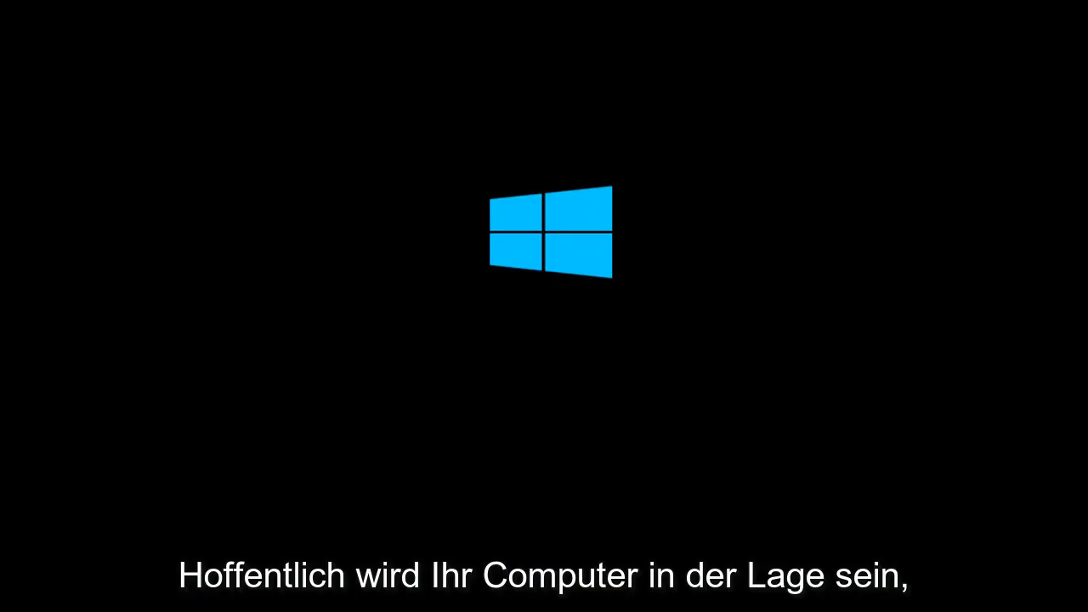